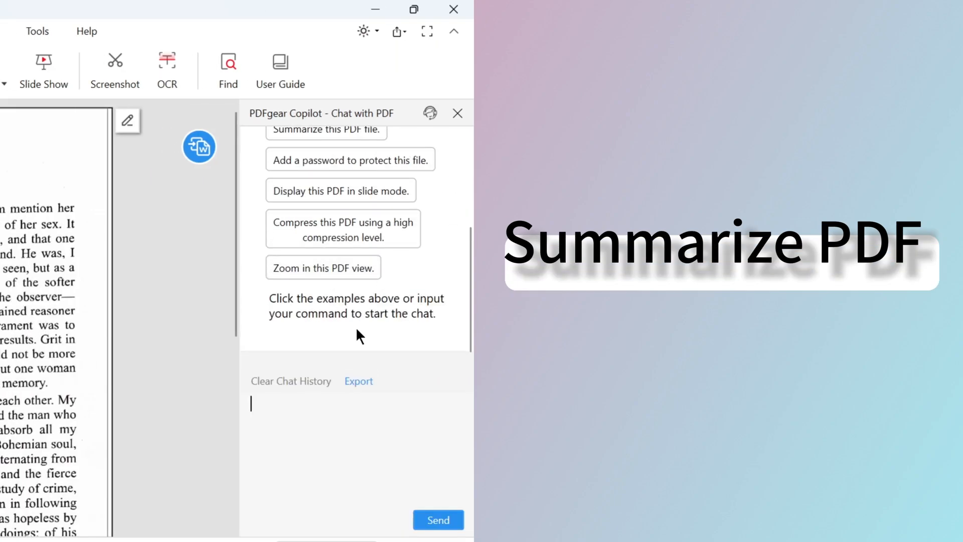
- Zoom the scanned 'A Scandal in Bohemia' page out from 285% to 125% so the full first page shows
left_click(326, 129)
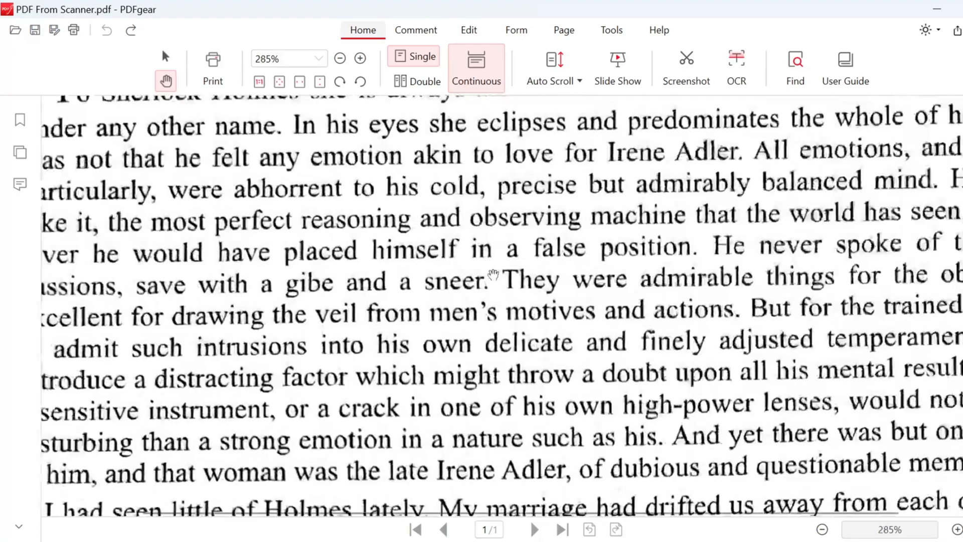
left_click(360, 58)
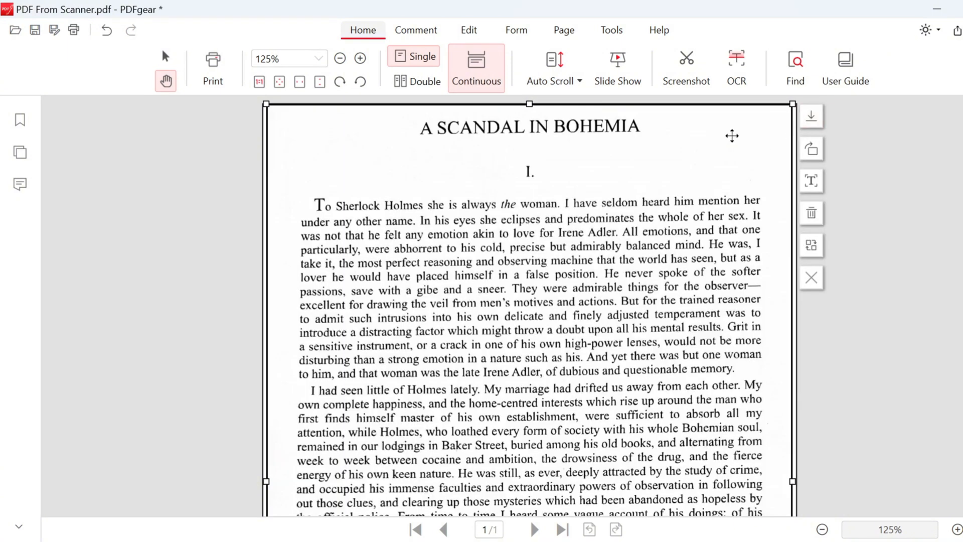
mouse_move(812, 213)
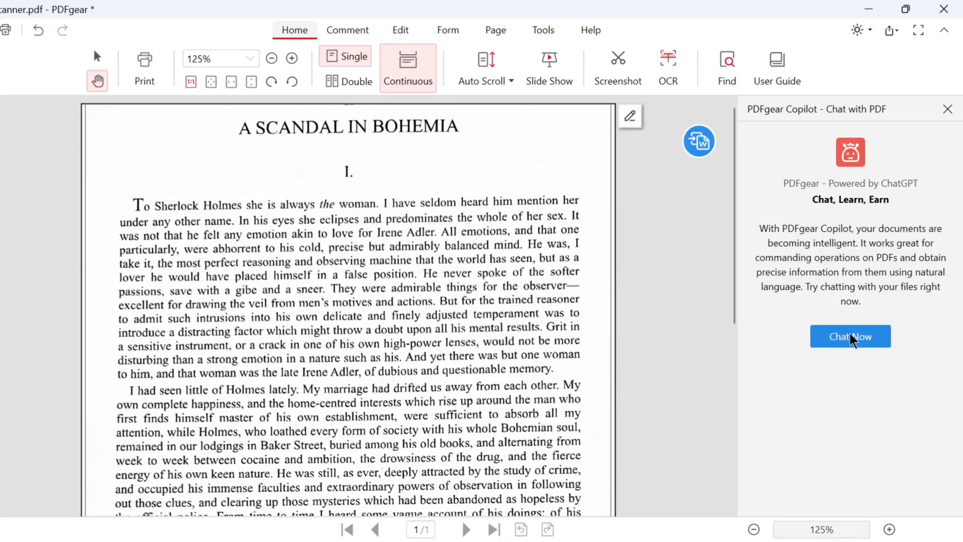
- Start a Copilot chat and request 'Summarize this PDF file.', reading the summary and suggested questions
left_click(850, 336)
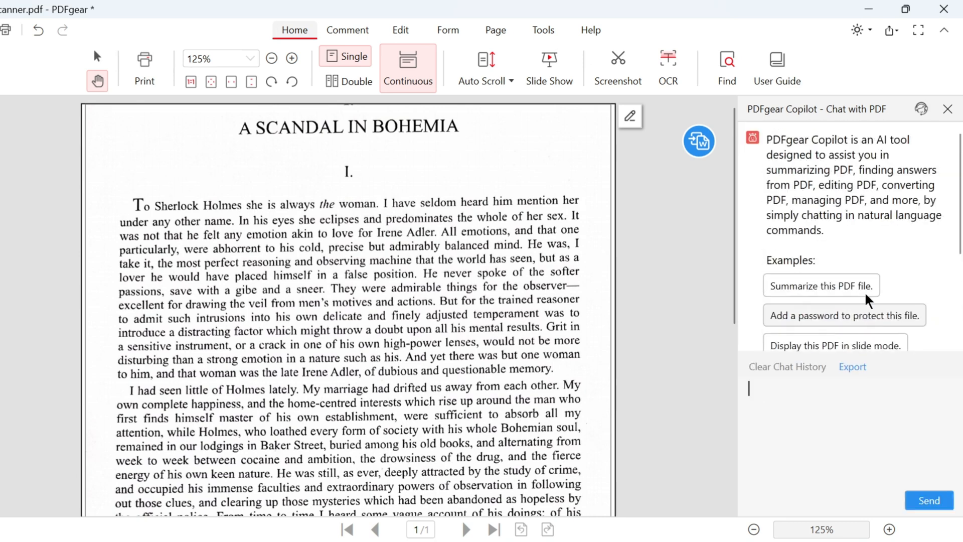
scroll("down", 3)
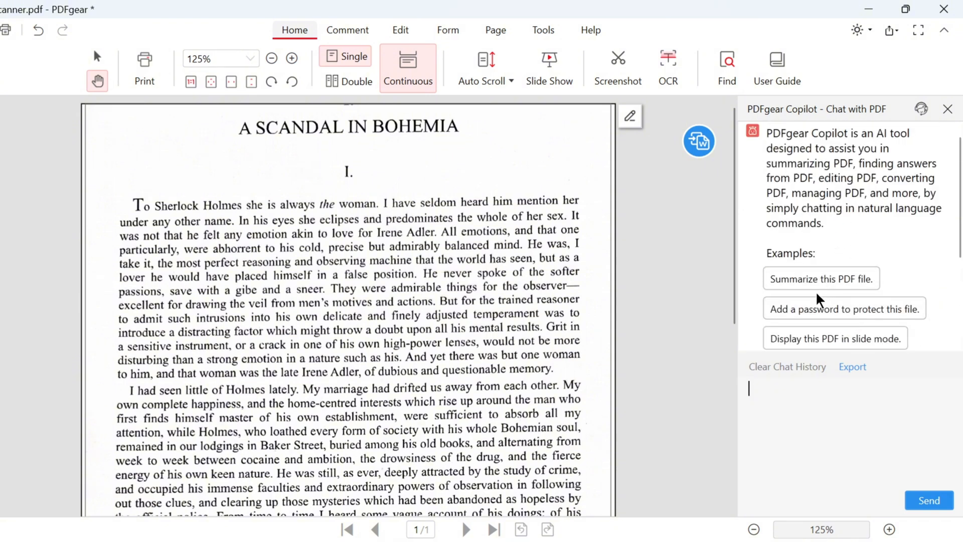
left_click(820, 279)
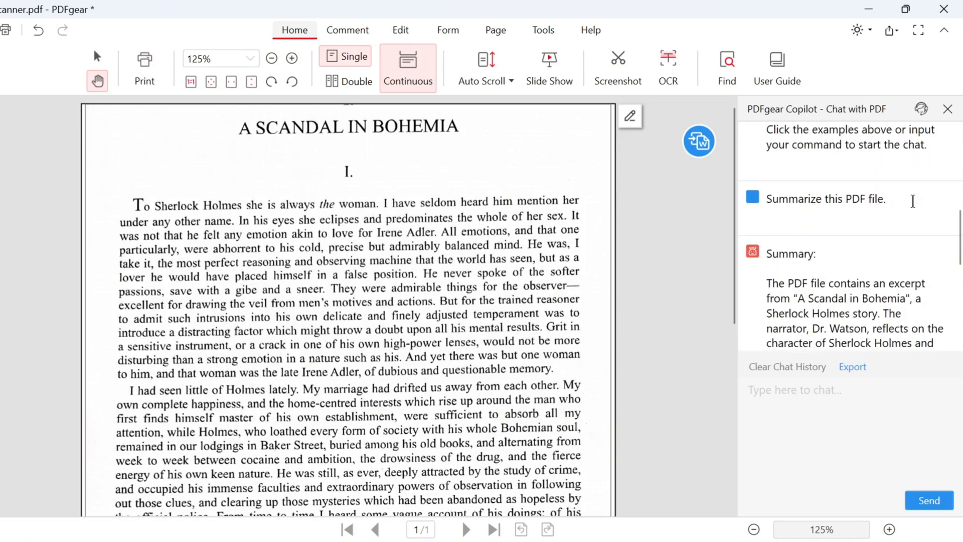
scroll("down", 3)
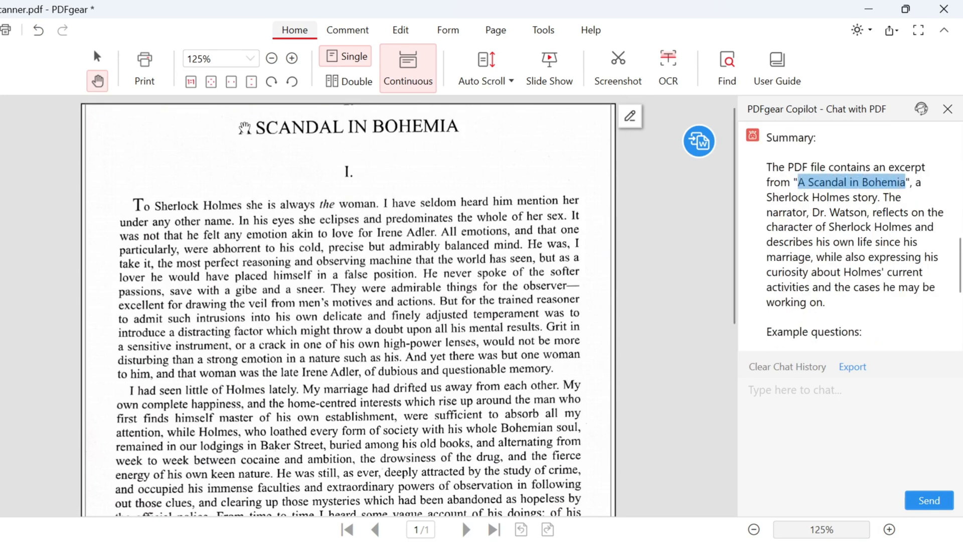
scroll("down", 3)
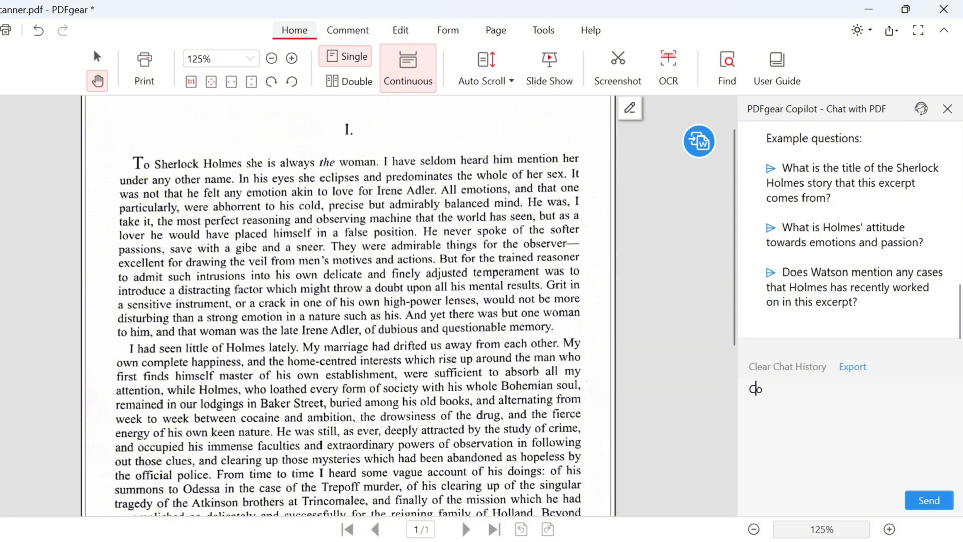
- Ask Copilot 'Convert this PDF to Word', approve with Yes, then dismiss the PDF to Word window
type("Convert this PDF")
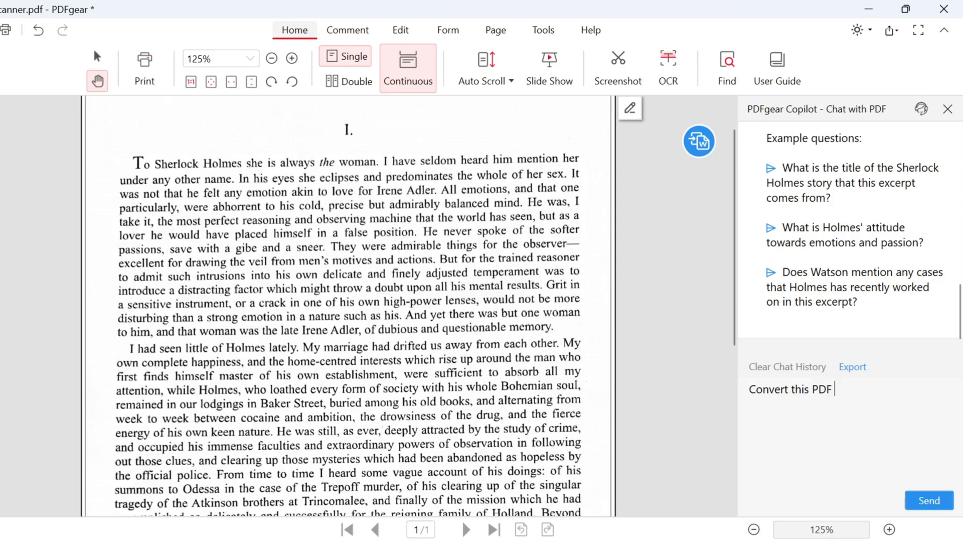
type("to Word")
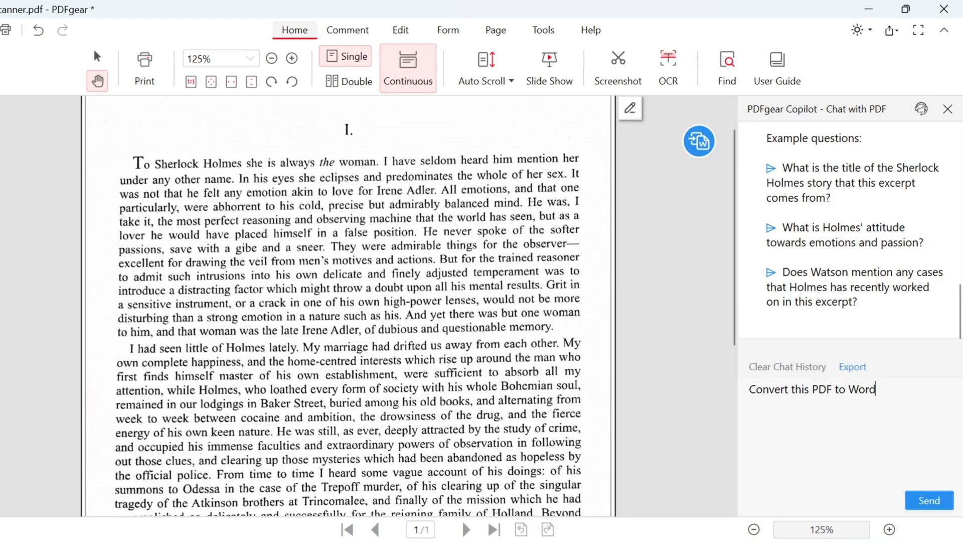
left_click(930, 499)
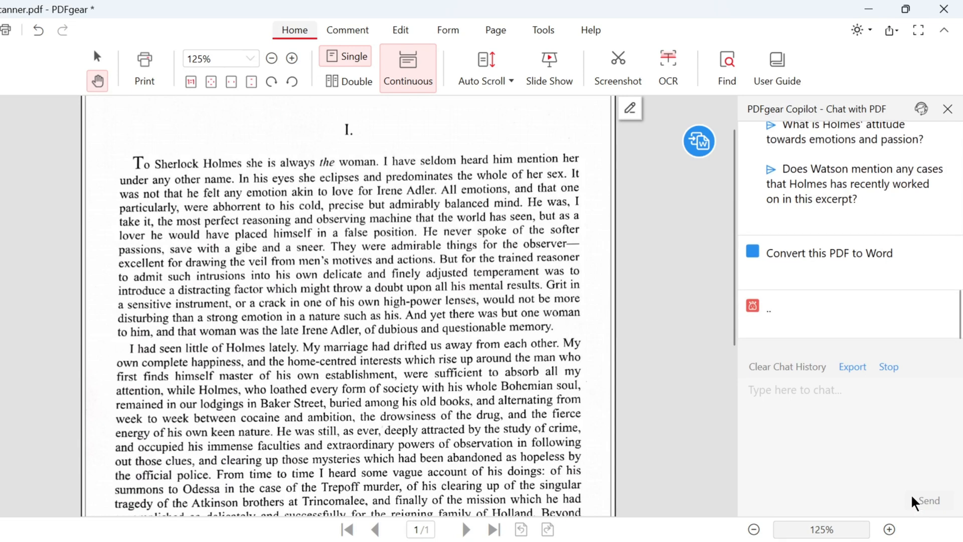
left_click(829, 252)
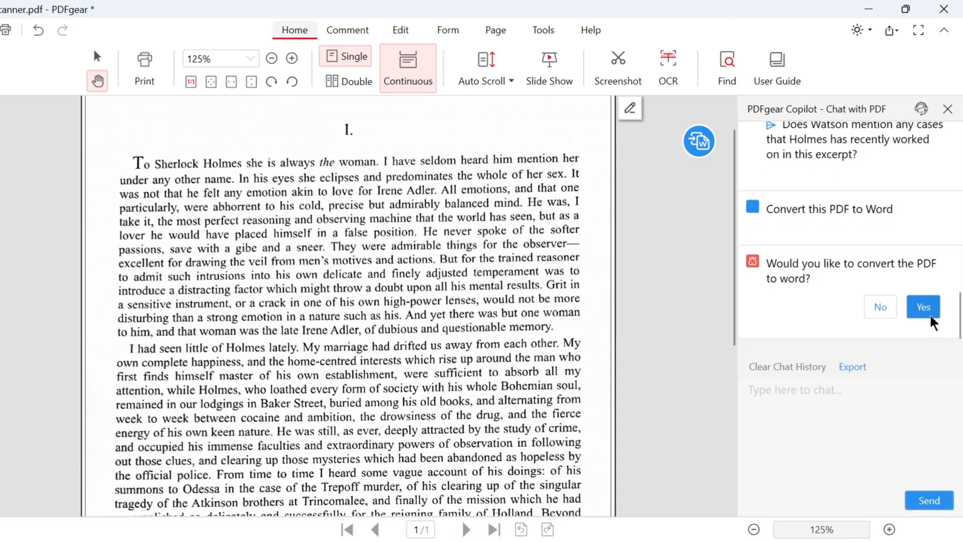
left_click(923, 307)
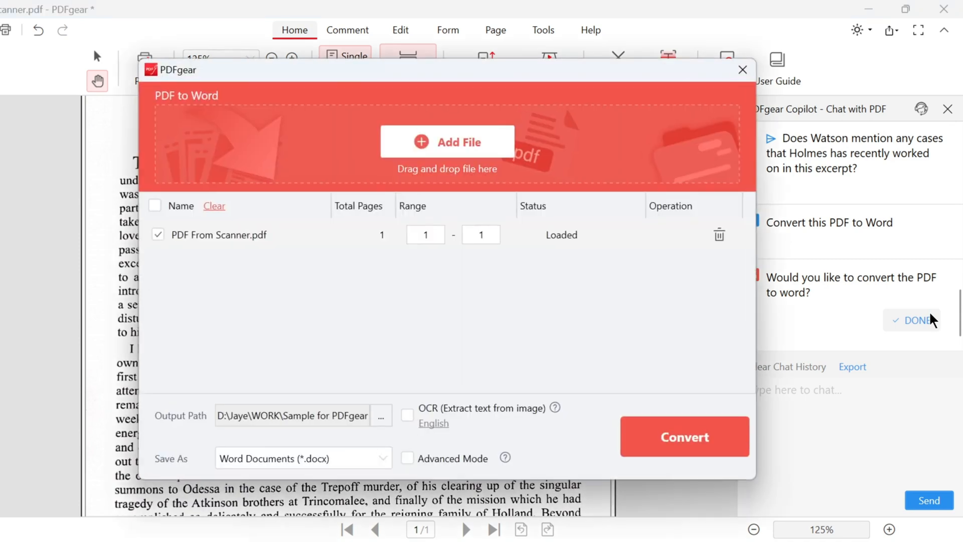
mouse_move(434, 428)
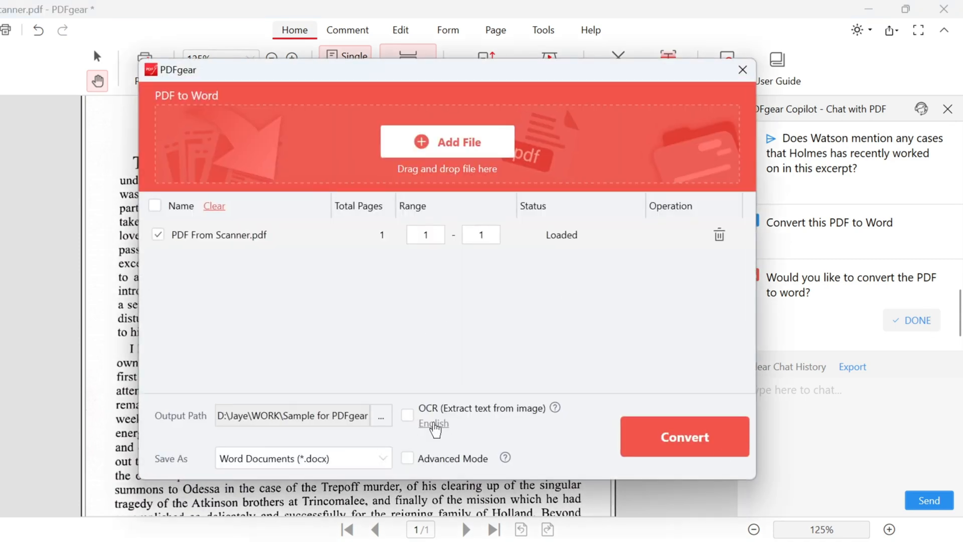
left_click(742, 69)
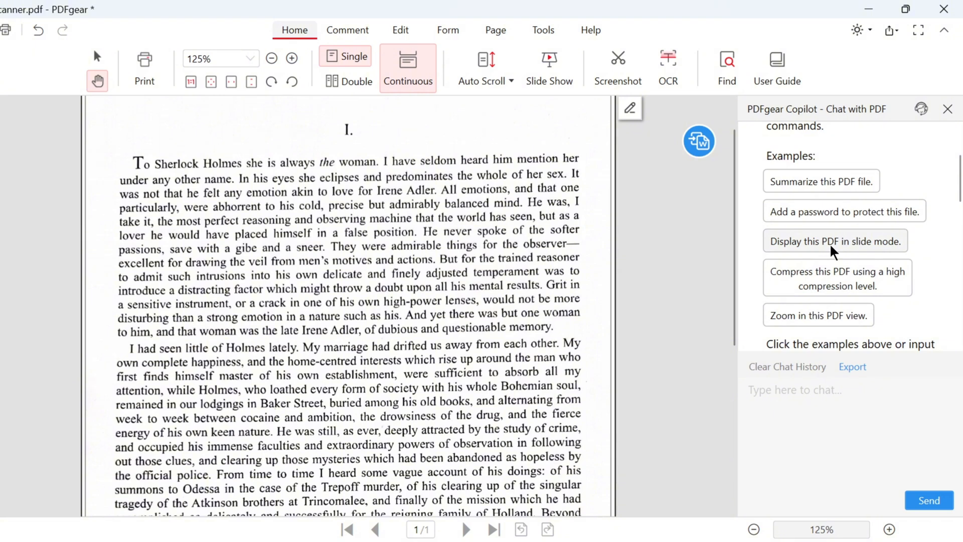
- Request 'Display this PDF in slide mode.' from Copilot's examples and confirm enabling slide show
left_click(835, 241)
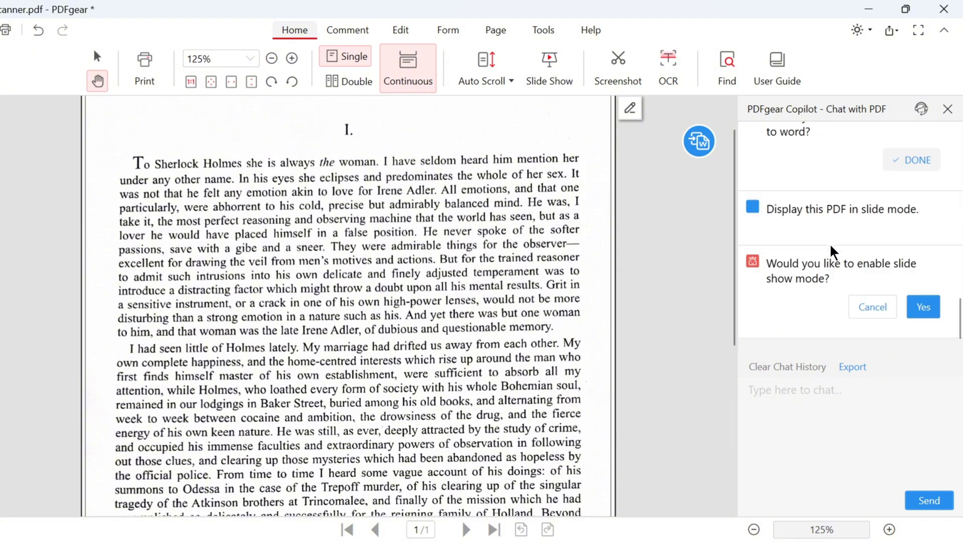
left_click(923, 307)
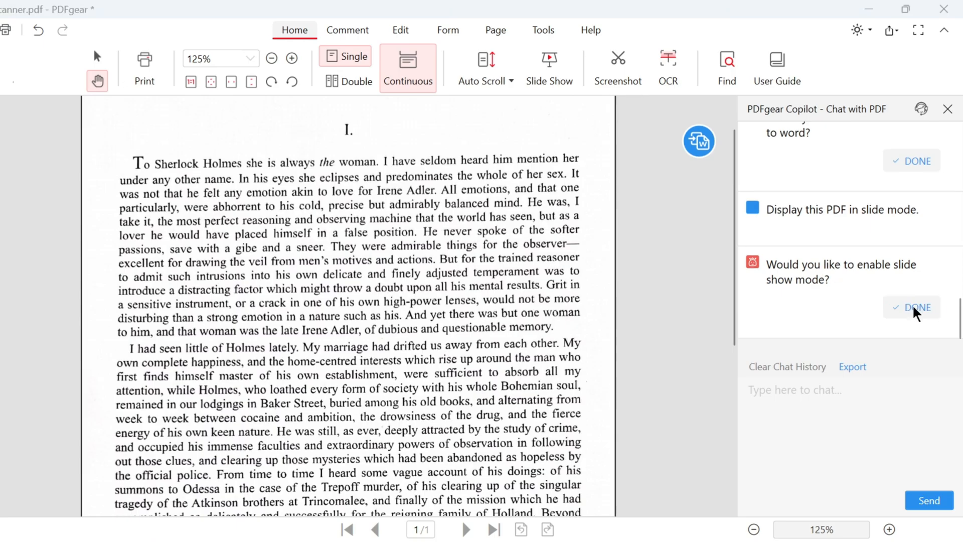
left_click(911, 307)
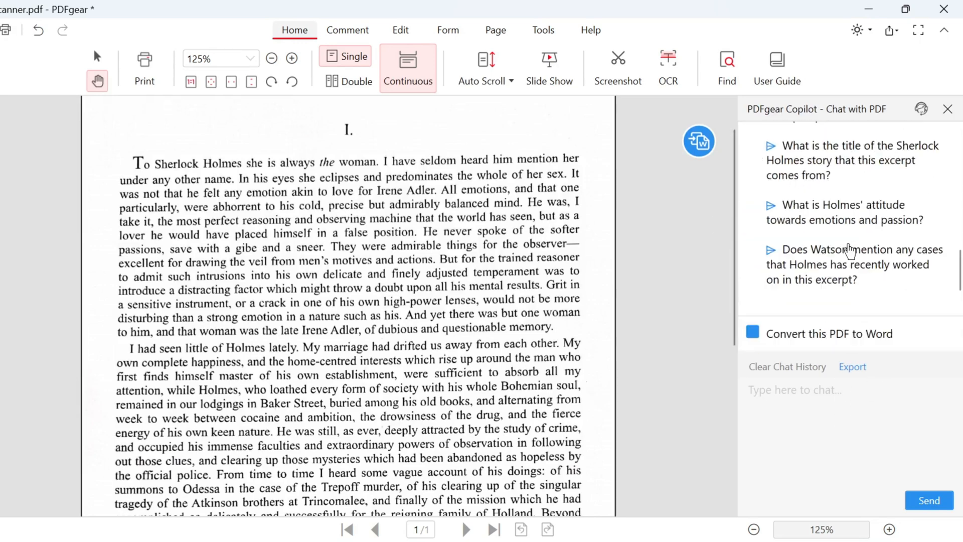
mouse_move(887, 230)
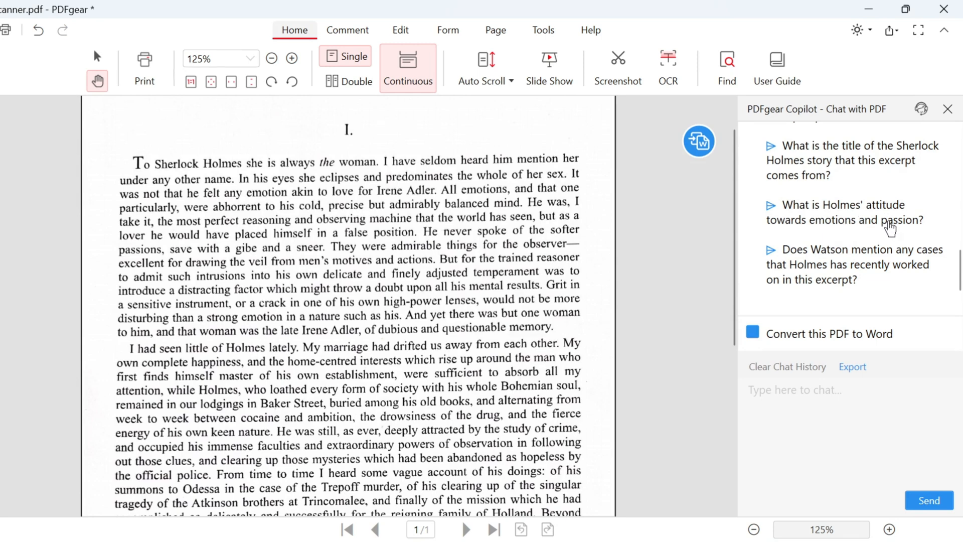
- Ask Copilot about Holmes' attitude toward emotions, then 'Who is the woman?', getting Irene Adler
left_click(842, 213)
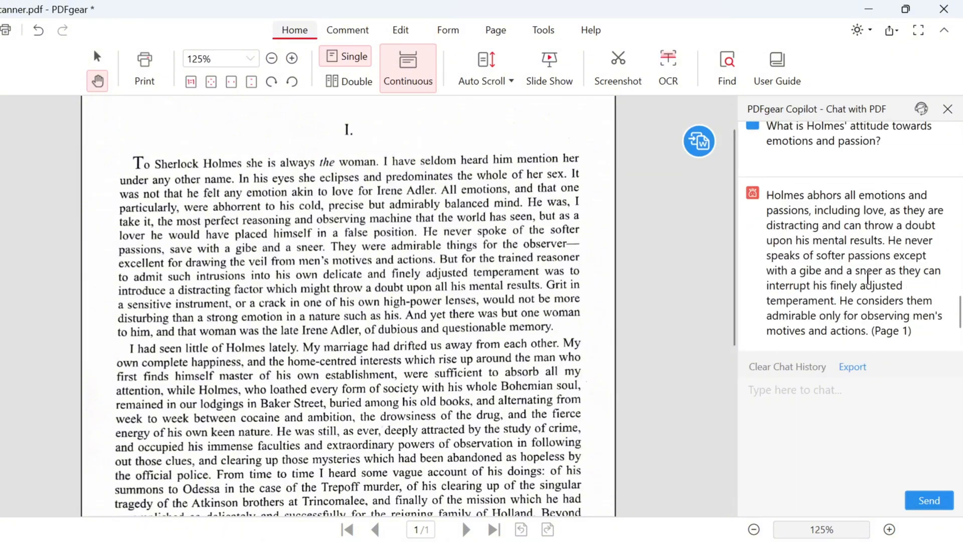
type("W")
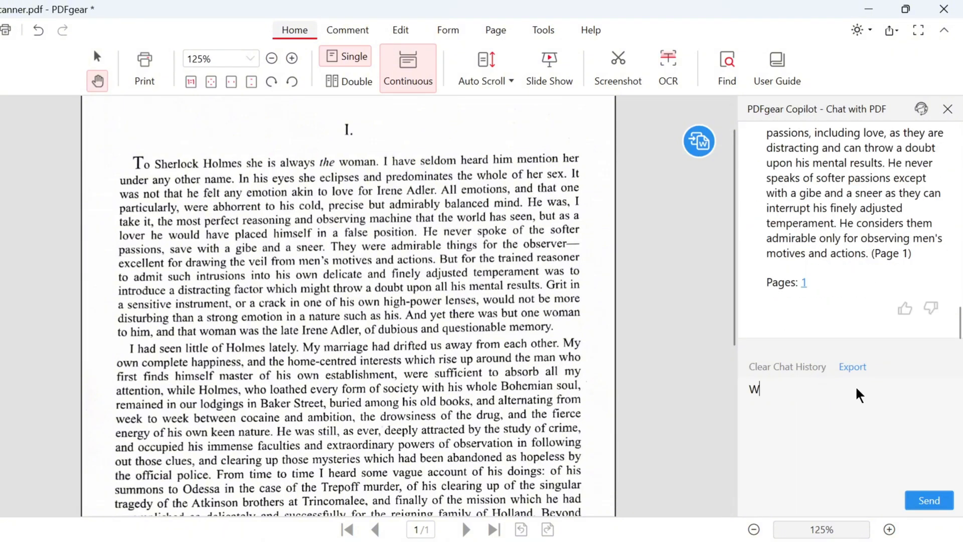
type("ho is the")
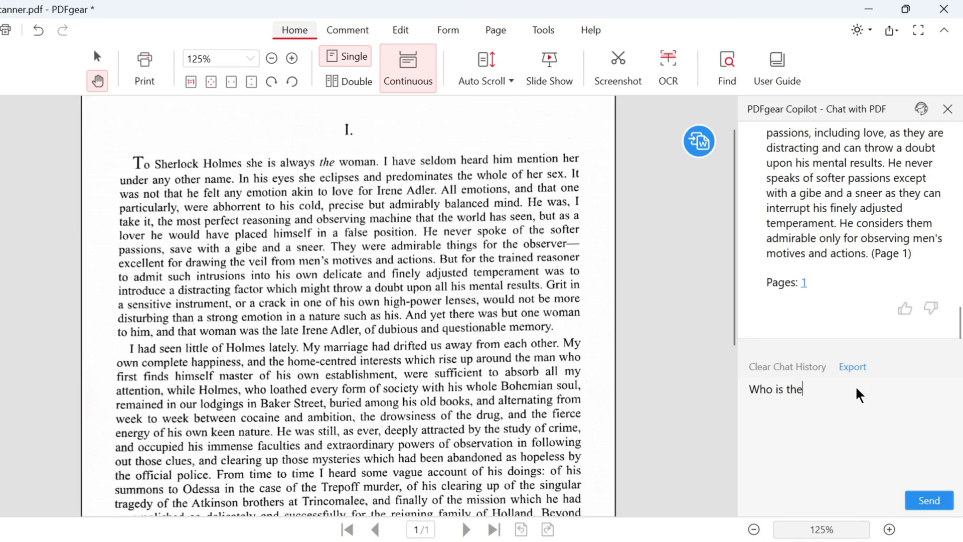
type("woman?")
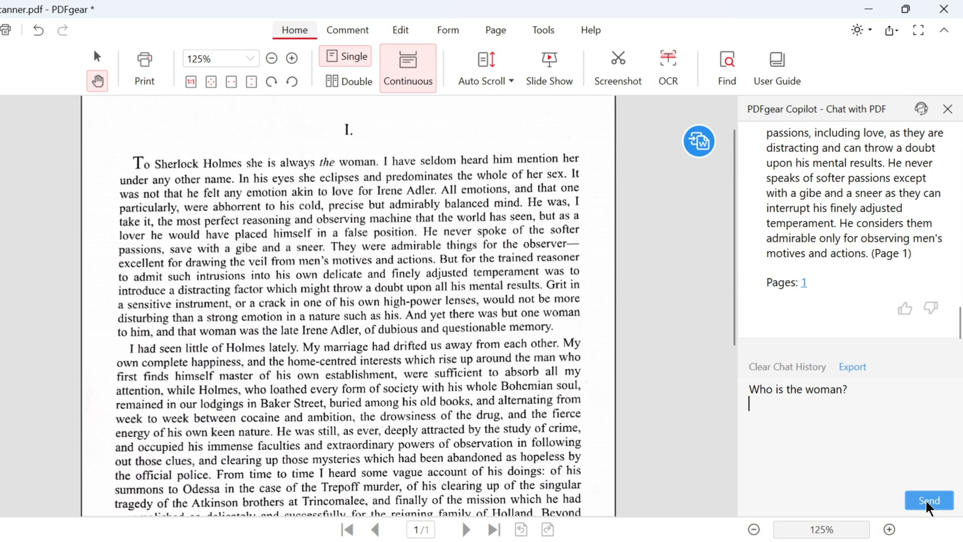
left_click(929, 500)
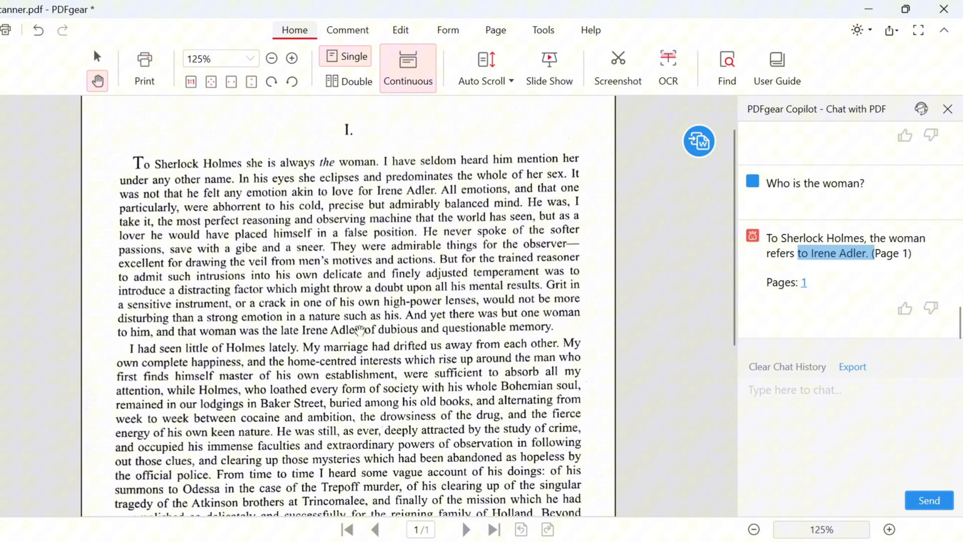
left_click(291, 58)
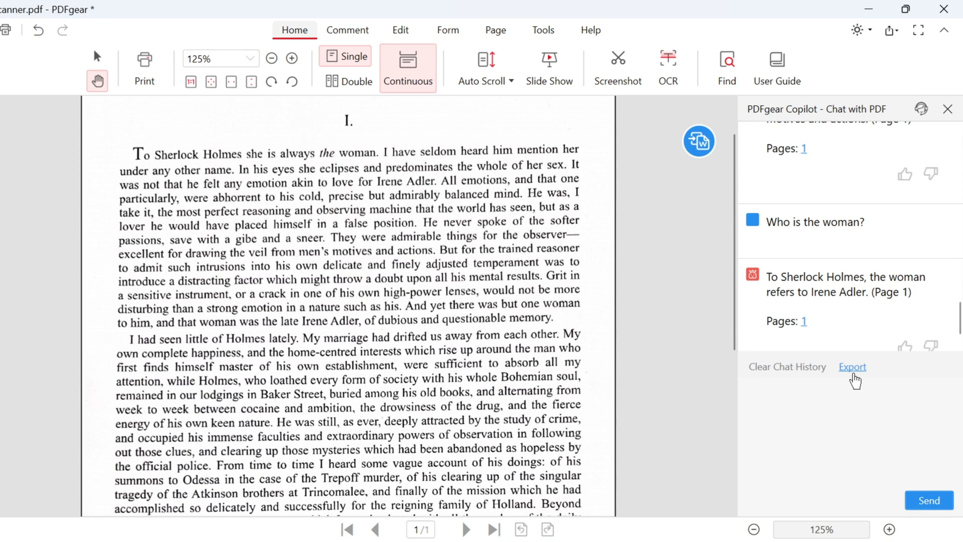
- Export the Copilot chat history and copy its transcript text to the clipboard
left_click(853, 367)
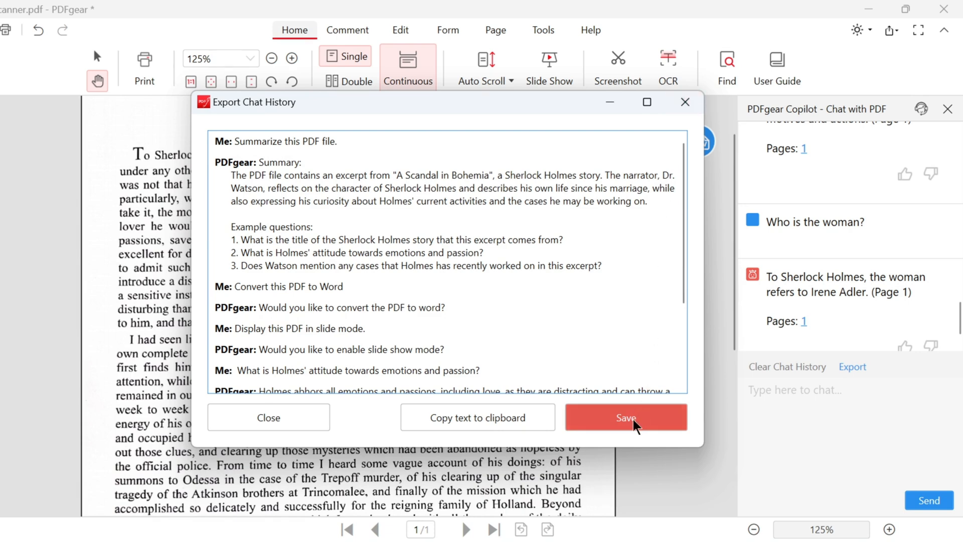
mouse_move(504, 443)
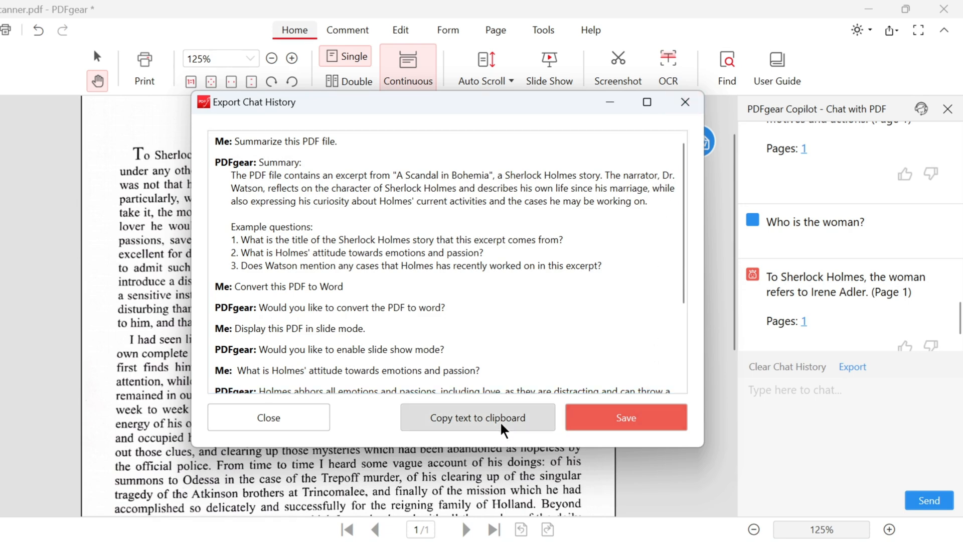
left_click(477, 417)
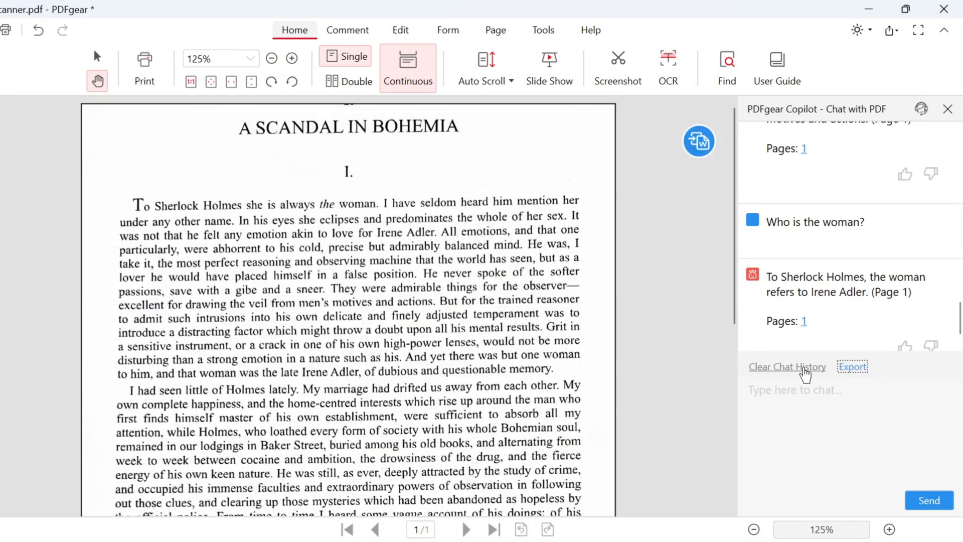
mouse_move(495, 310)
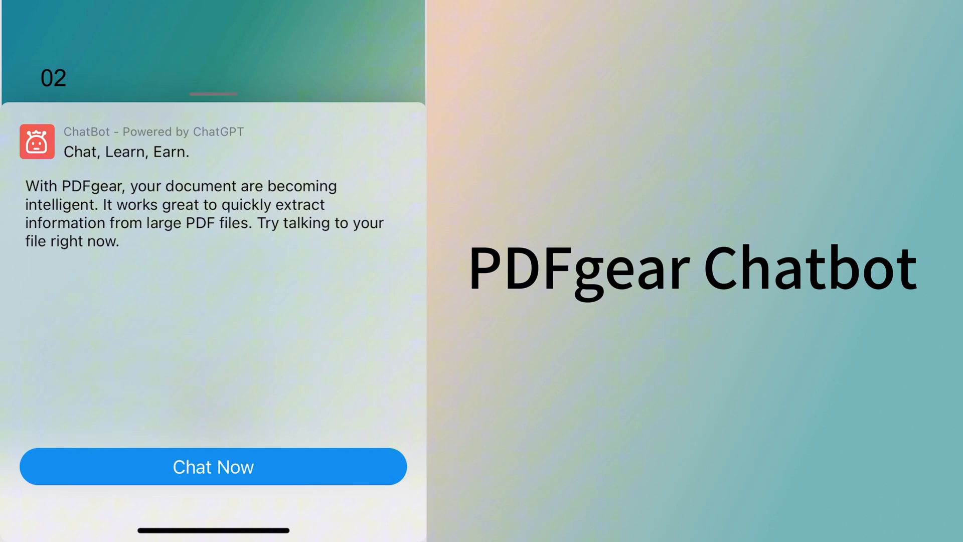
- Start a mobile chat, get a summary of the 19-page guide, then ask 'What is PDFgear'
left_click(213, 467)
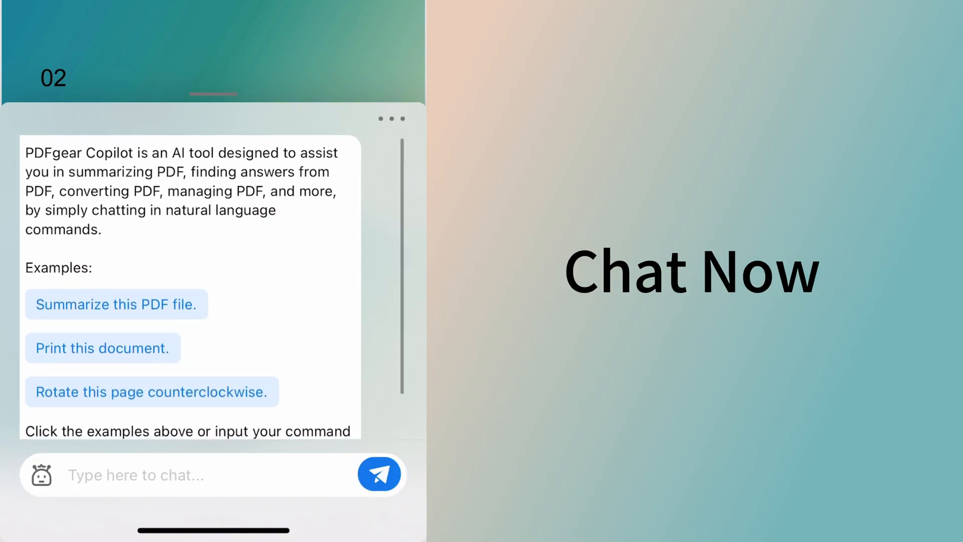
left_click(116, 303)
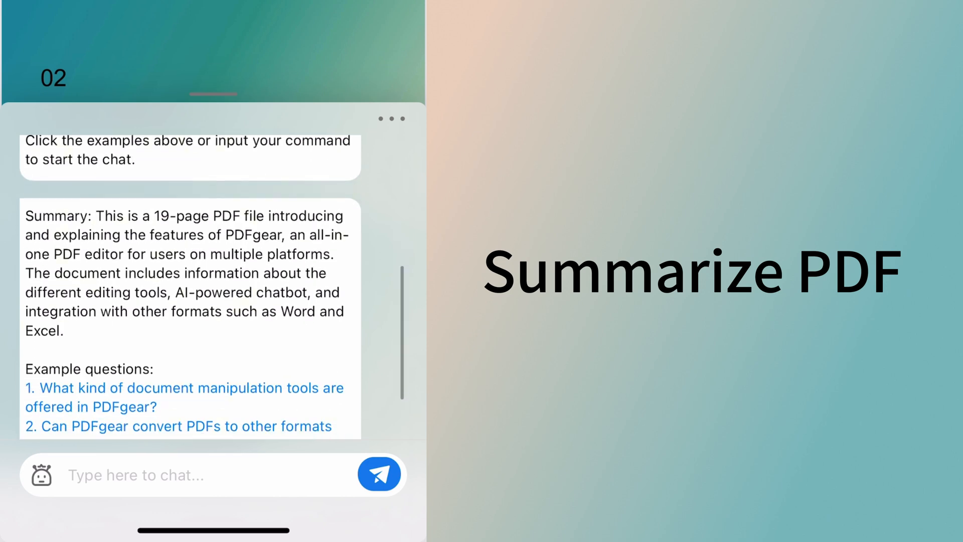
scroll("down", 3)
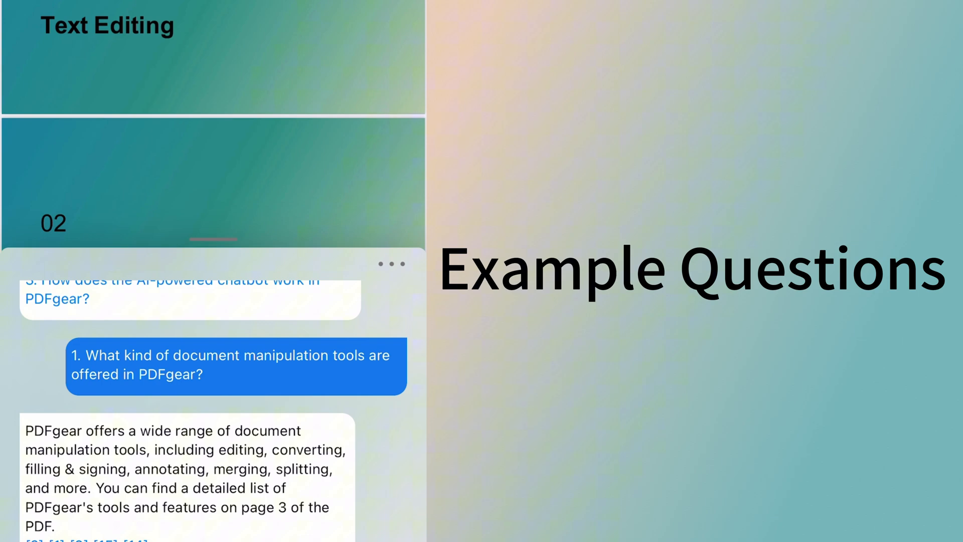
type("What is P")
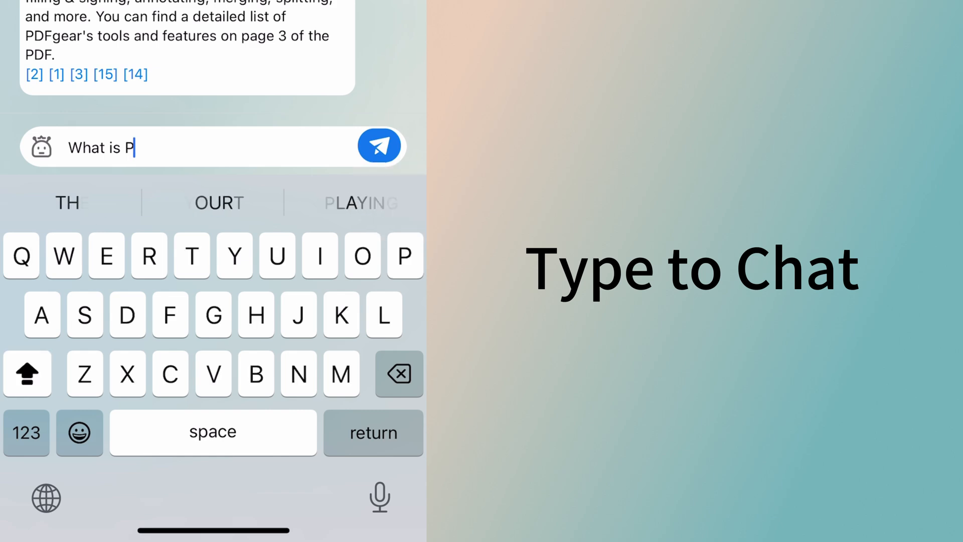
type("DFgear")
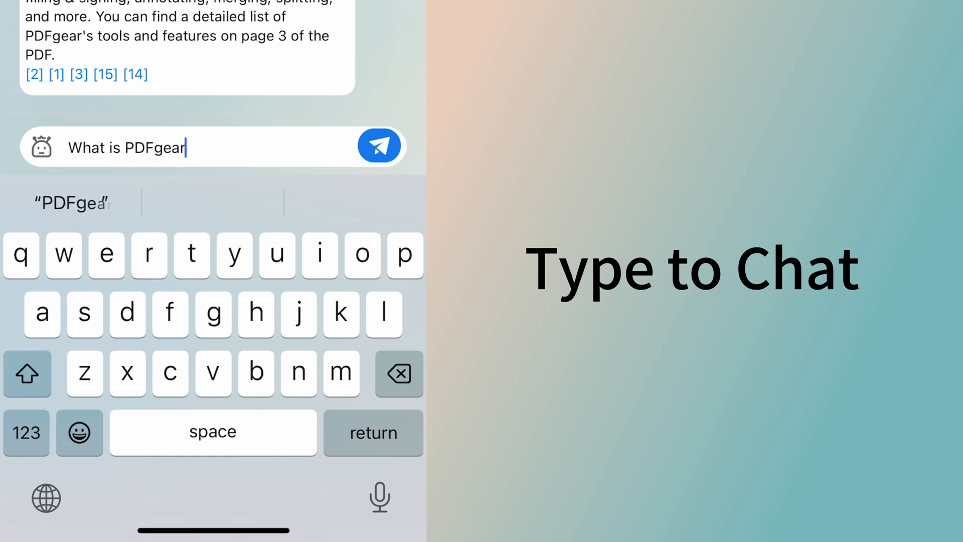
left_click(379, 145)
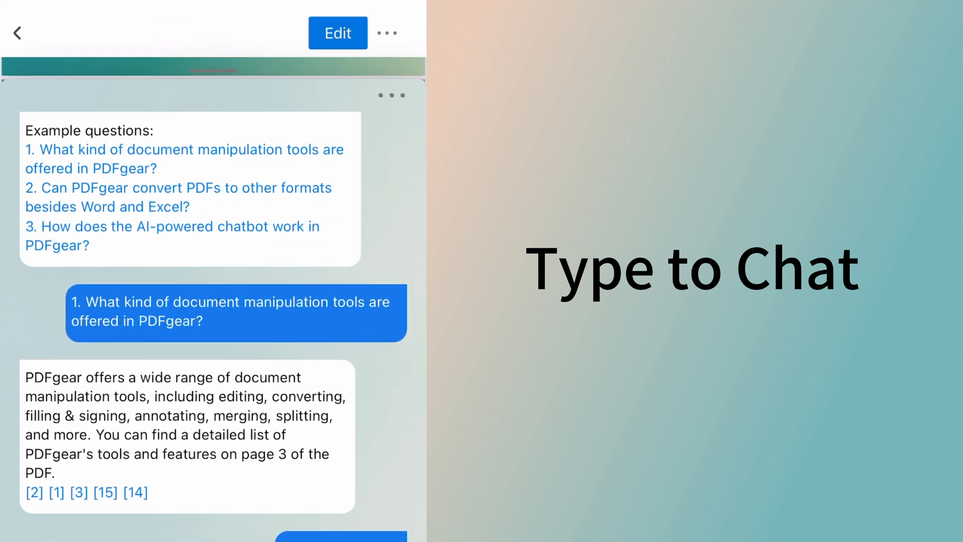
- Choose Export from the mobile chat's three-dot menu so the messages are marked for export
left_click(391, 95)
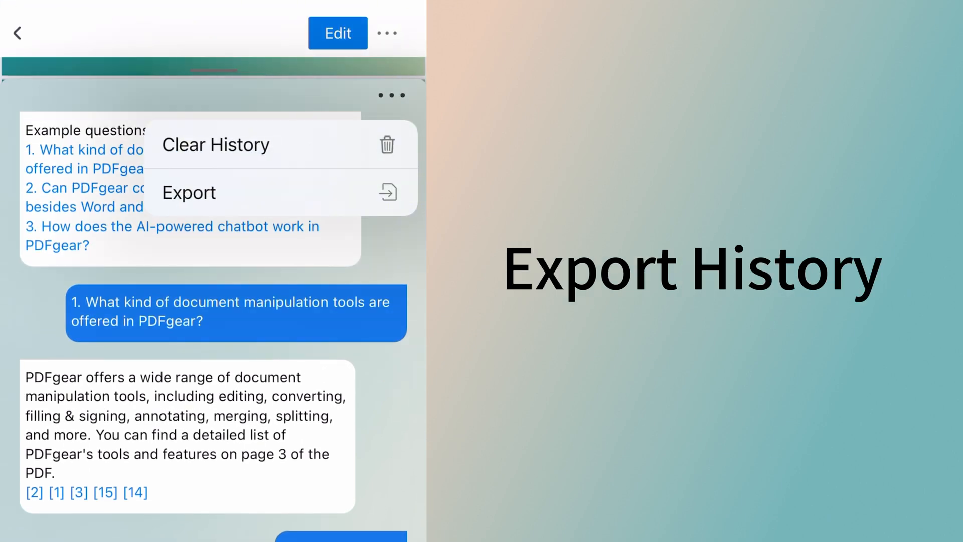
left_click(188, 192)
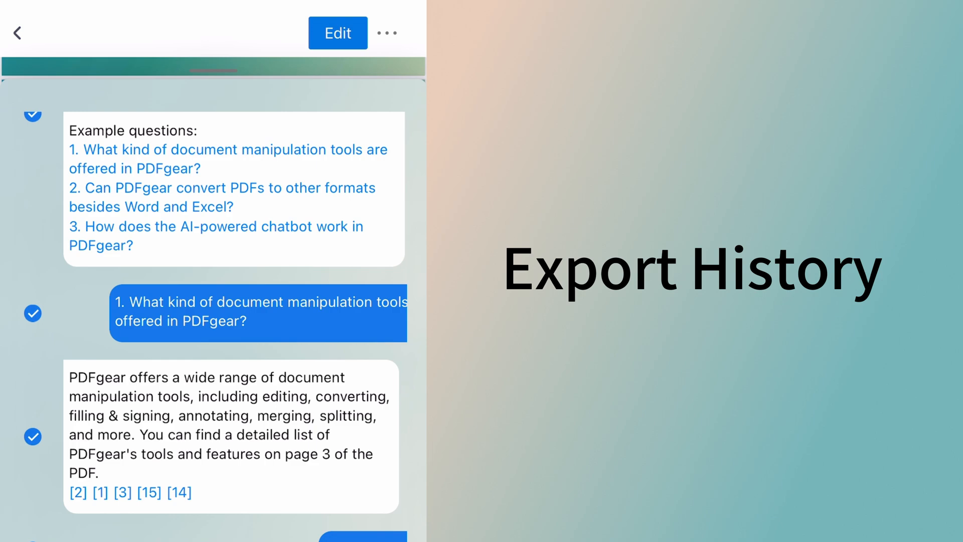
scroll("down", 3)
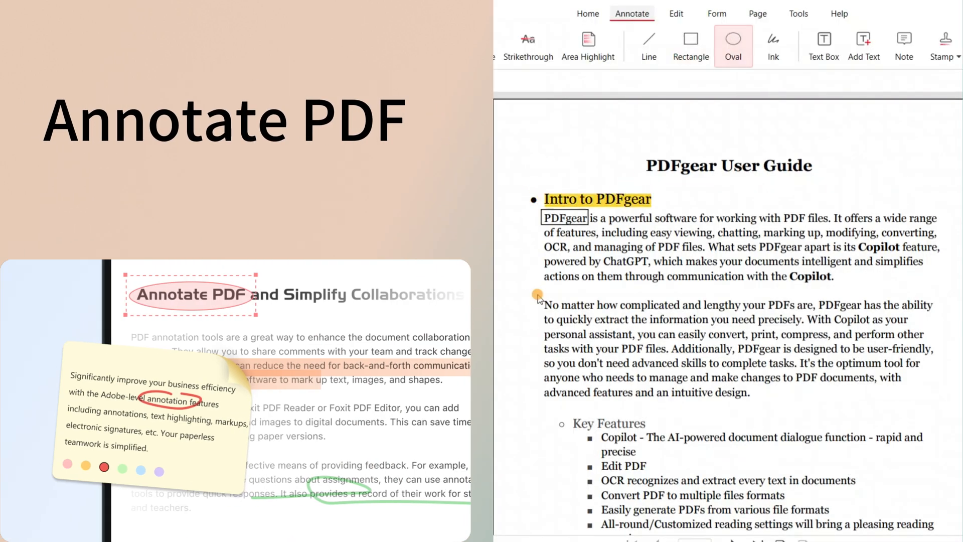
left_click(779, 26)
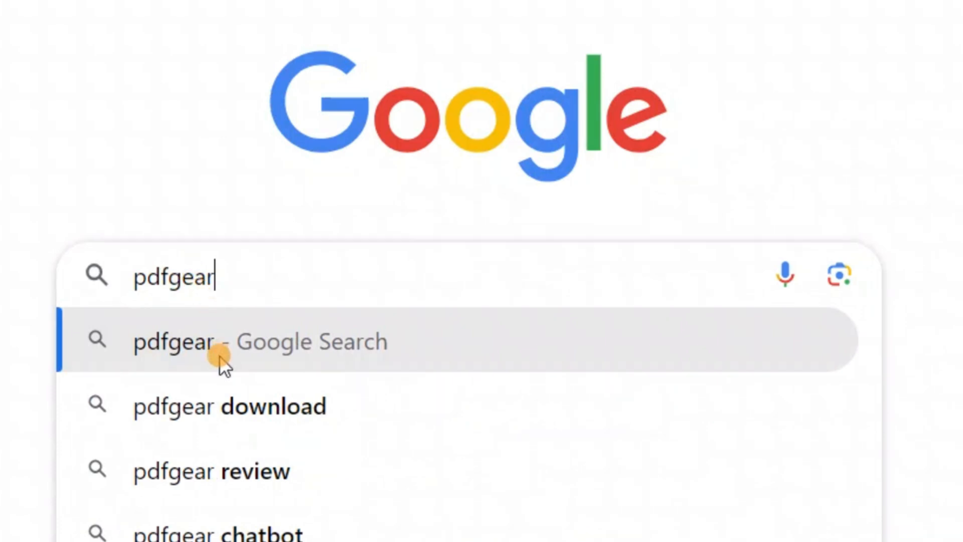
- Search Google for pdfgear and land on pdfgear.com's overview of free PDF tools
left_click(225, 342)
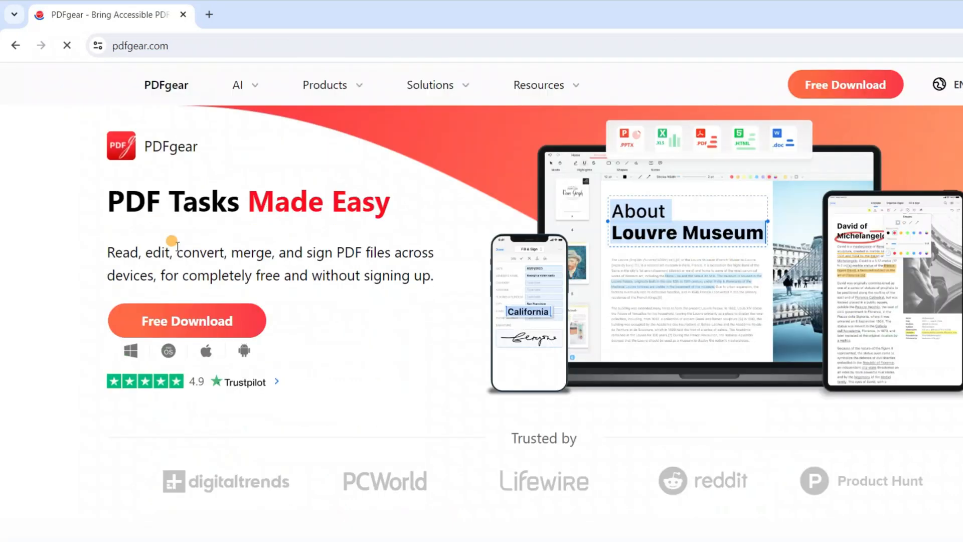
scroll("down", 3)
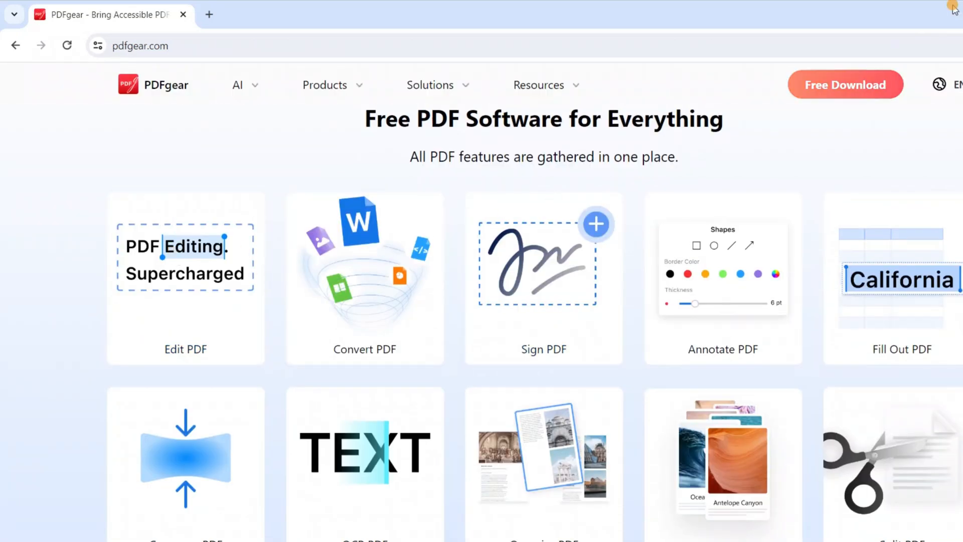